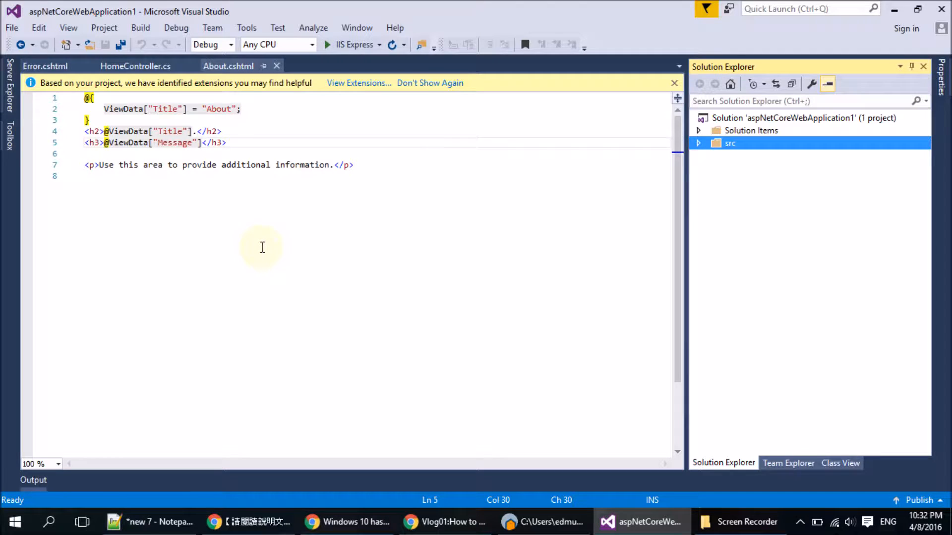
pyautogui.moveTo(246, 28)
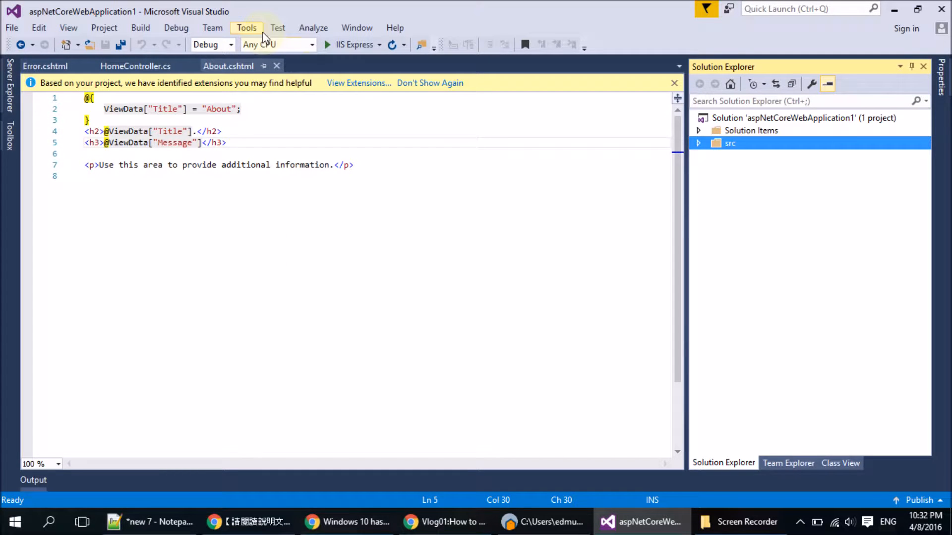
# - Reach the IDE settings through the Tools menu's Options entry
pyautogui.click(246, 28)
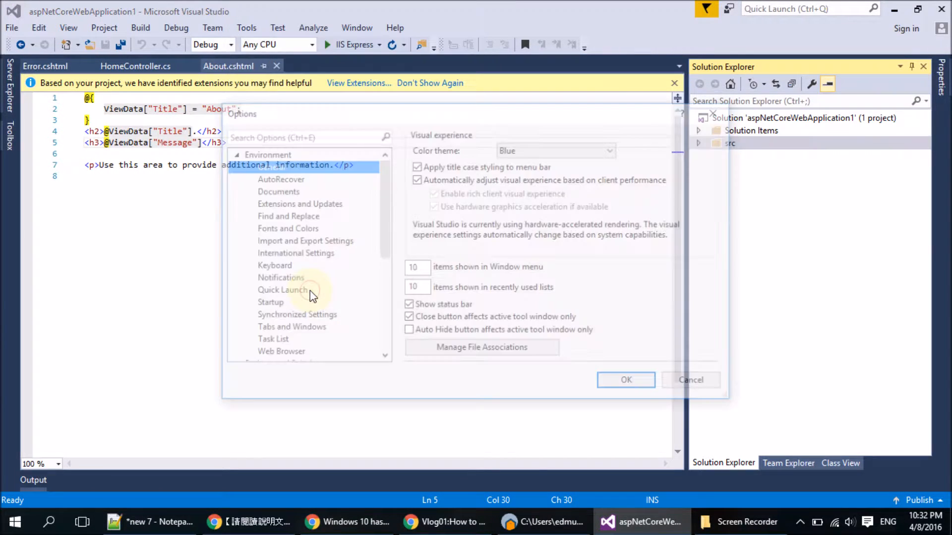
pyautogui.click(625, 380)
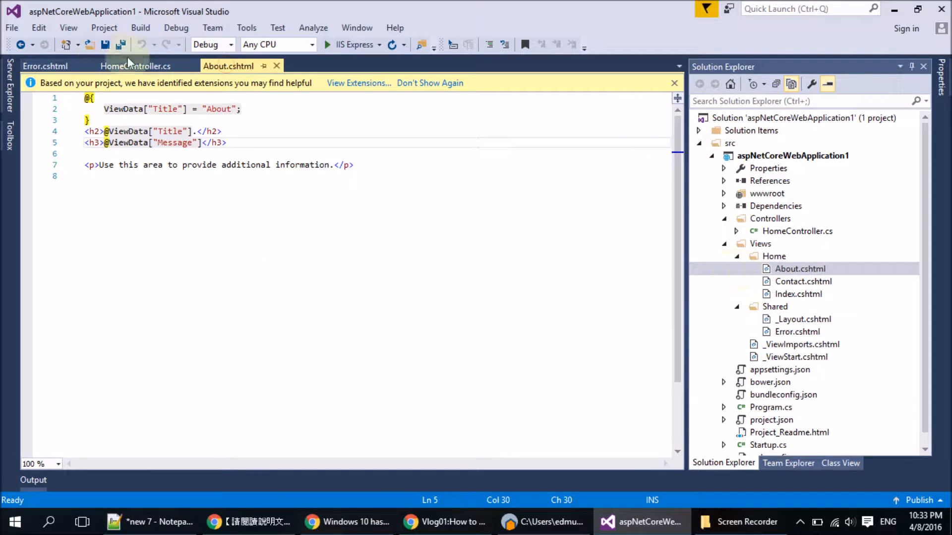
# - Activate the HomeController.cs editor so Solution Explorer selects it under Controllers
pyautogui.click(136, 65)
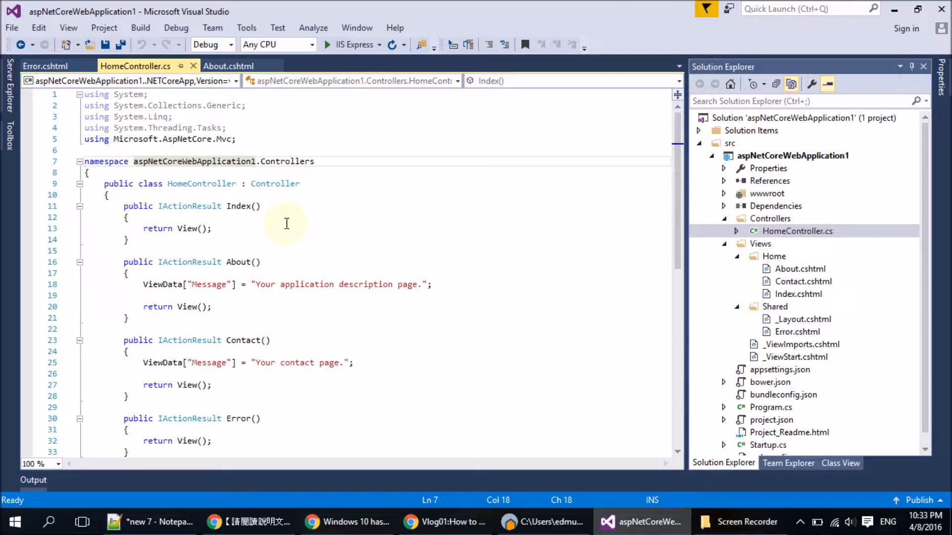